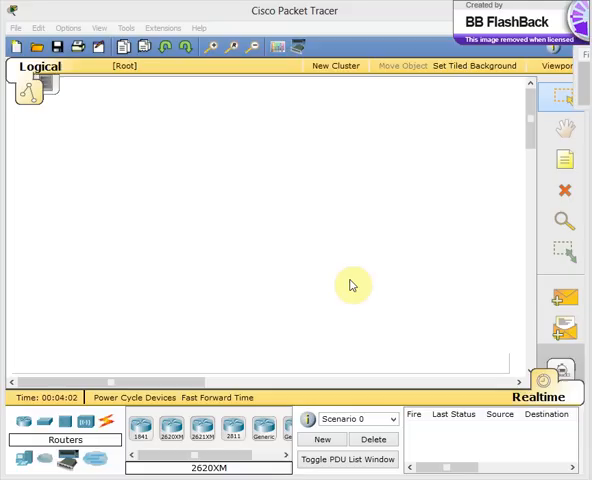
mouse_move(310, 266)
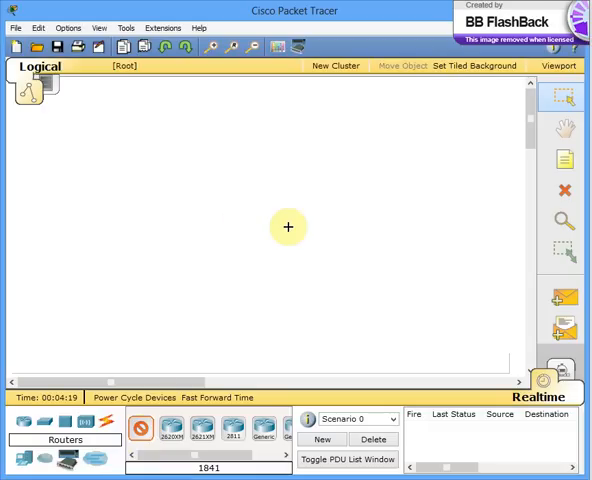
mouse_move(244, 200)
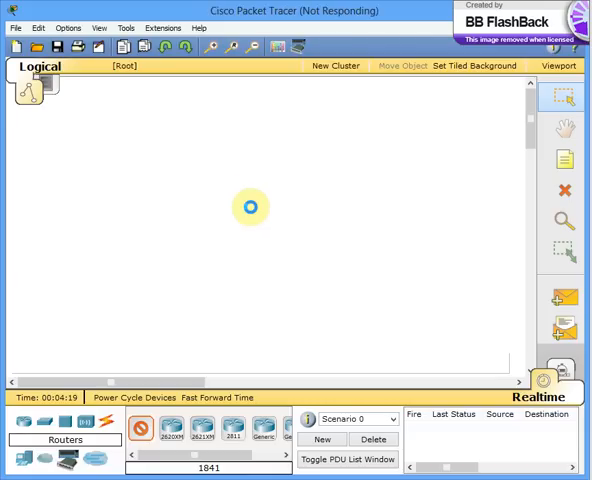
Step: Place an 1841 router (Router0) on the workspace and bring up its device window
left_click(250, 208)
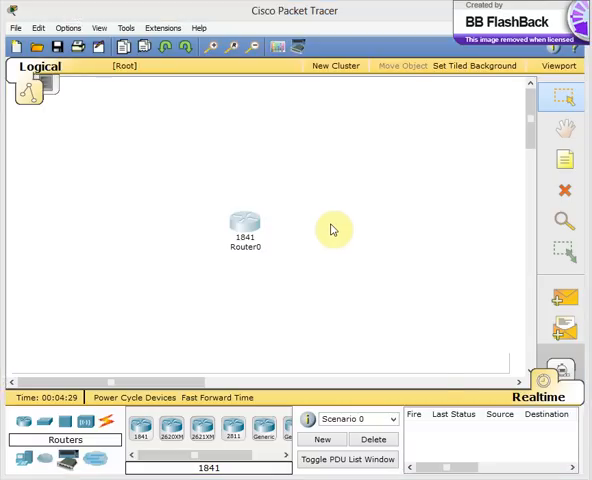
double_click(244, 222)
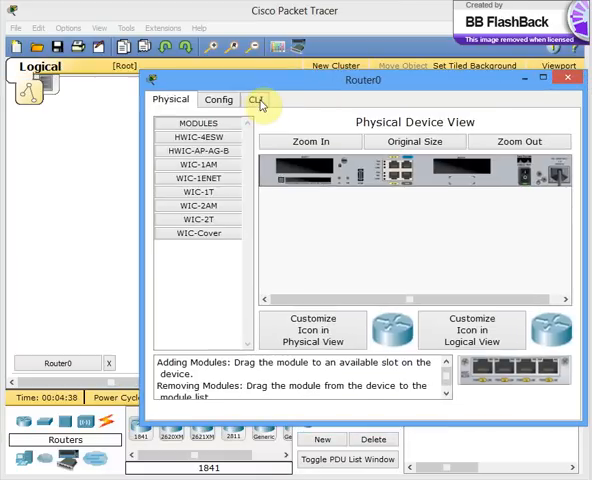
Step: In Router0's CLI, answer NO to the setup dialog and enter privileged mode with EN
left_click(256, 100)
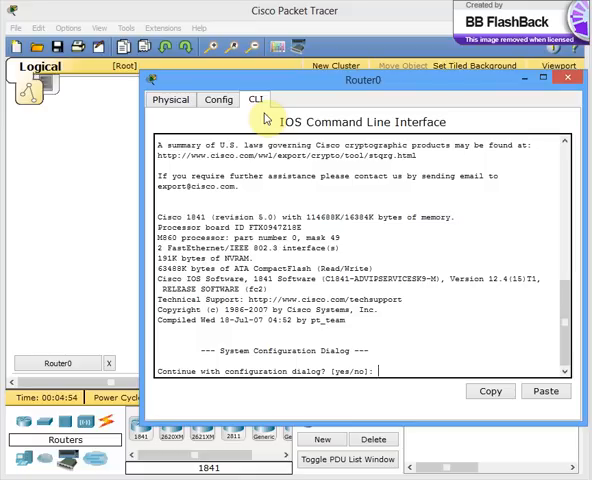
type("NO")
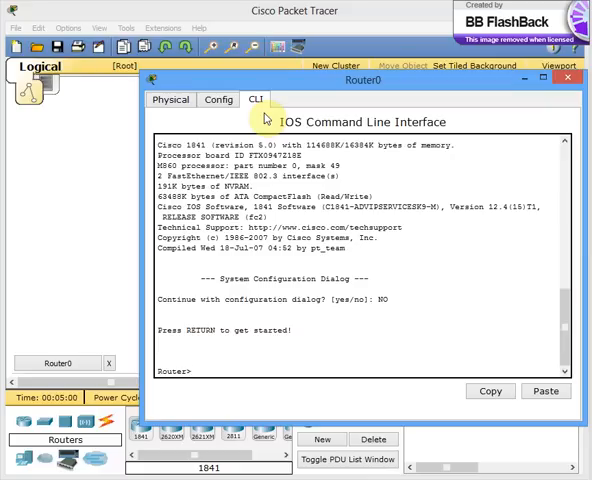
type("EN")
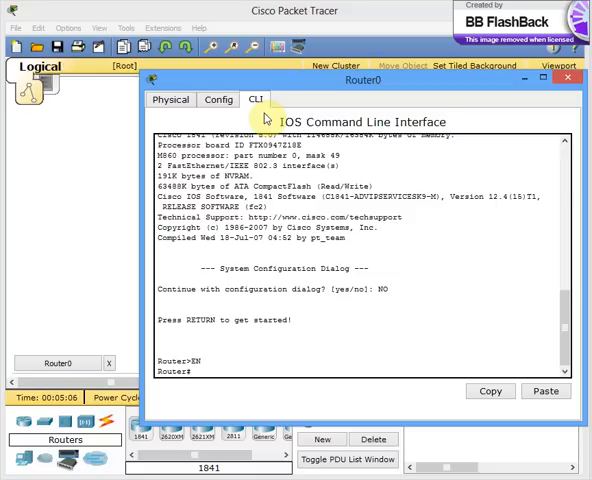
Step: Query help with CLOCK ? and CLOCK SET ? to see the expected time format
type("CLOCK")
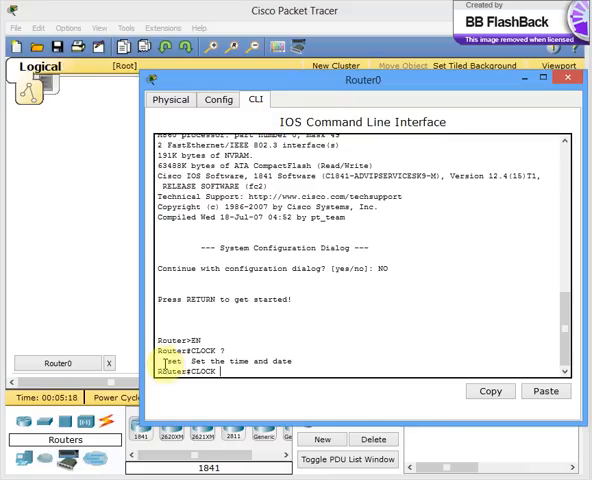
type("S")
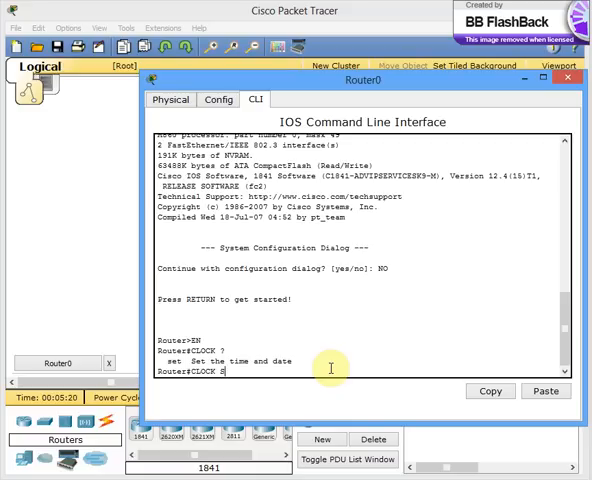
type("ET")
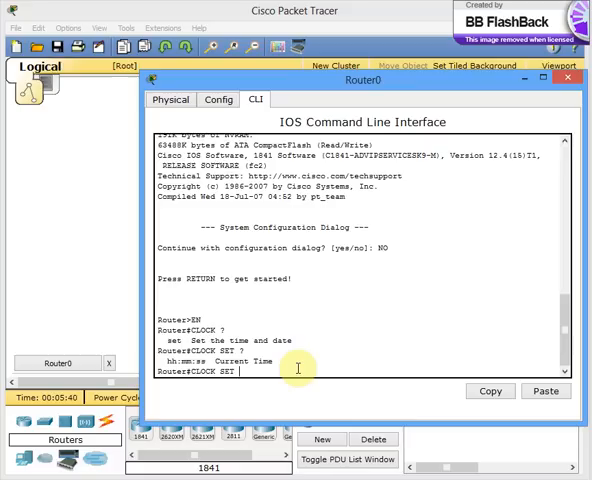
Step: Compose clock set 13:15:35 11 MAR 2013, checking each argument with ?
type("10:16")
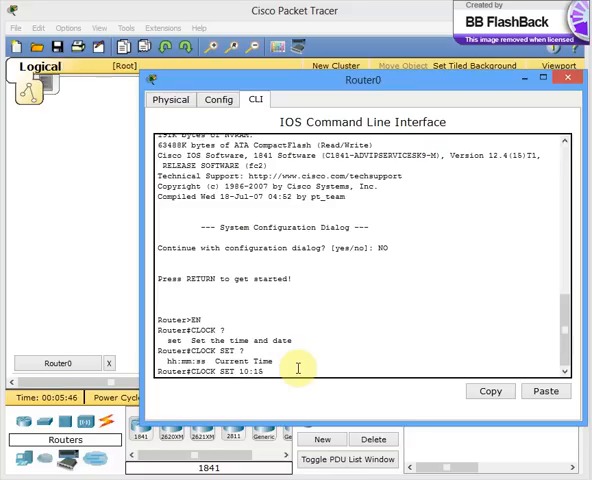
type(":")
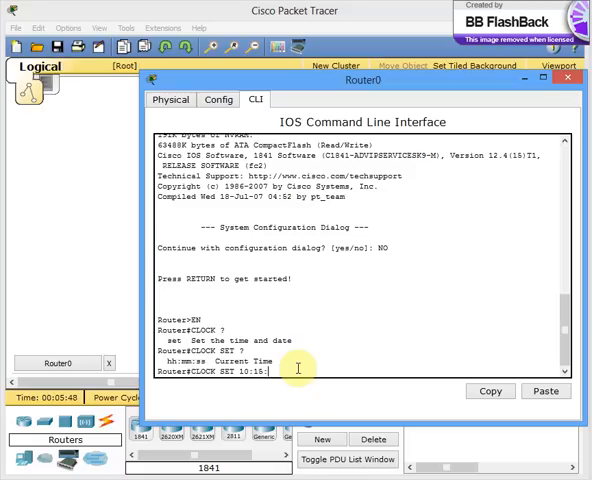
type("35")
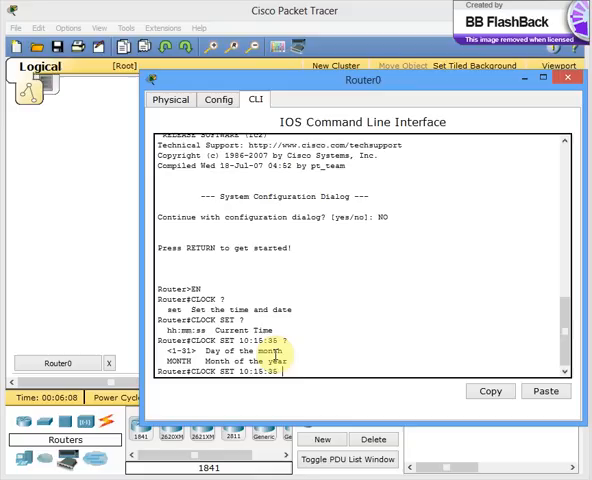
type("11 MAR")
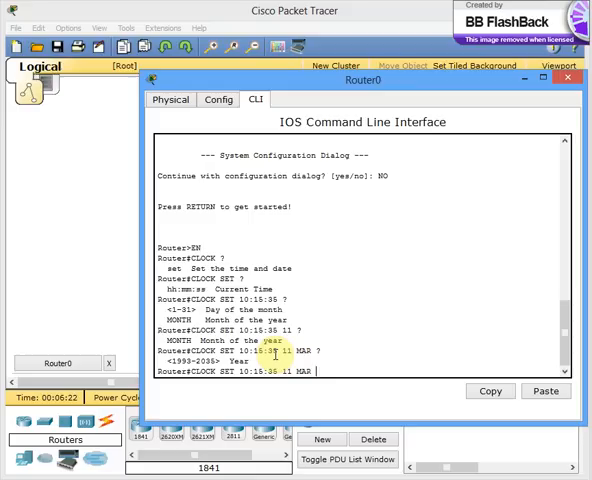
type("2013")
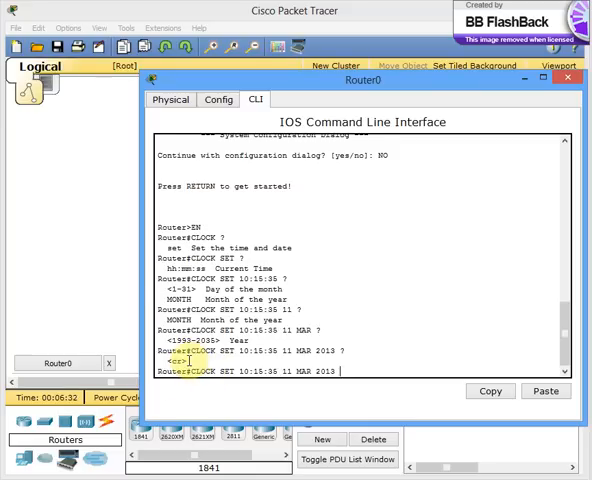
Step: Run the clock set command and verify with SHOW CLOCK that it reports Mon Mar 11 2013
key("enter")
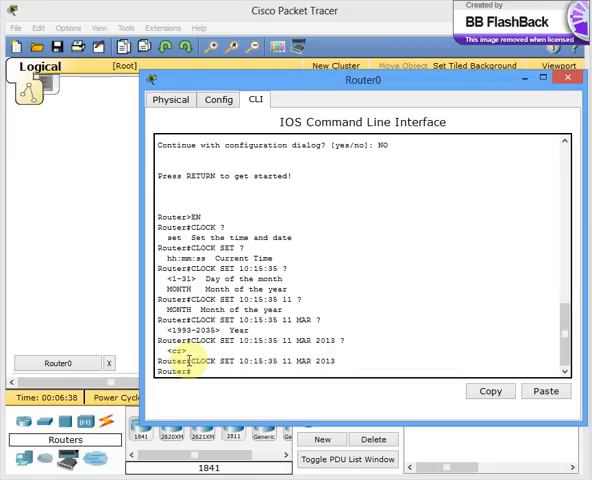
type("SHOW")
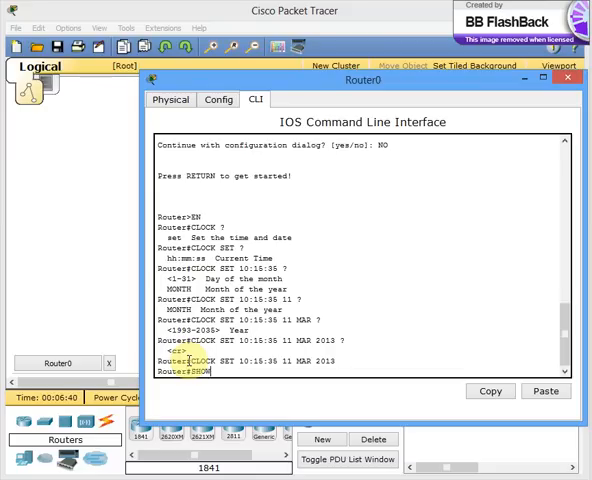
key("enter")
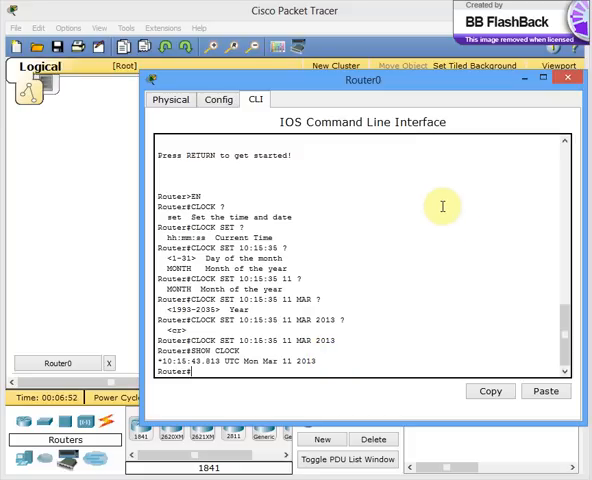
mouse_move(448, 186)
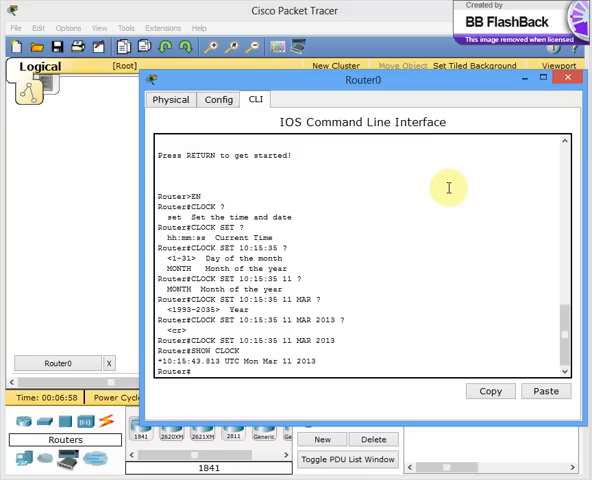
mouse_move(456, 160)
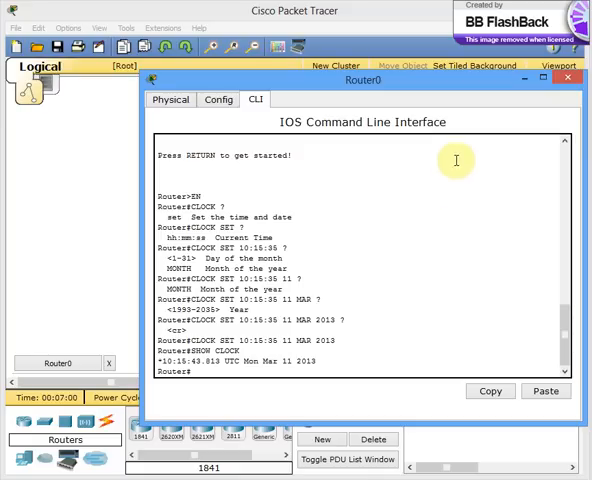